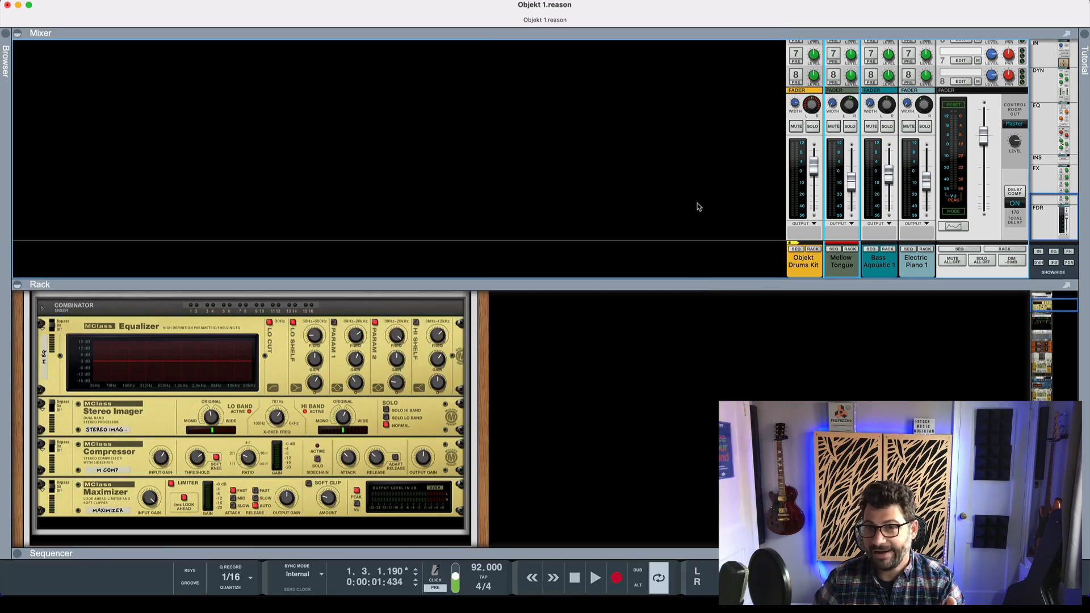
{"action": "mouse_move", "coordinate": [813, 301]}
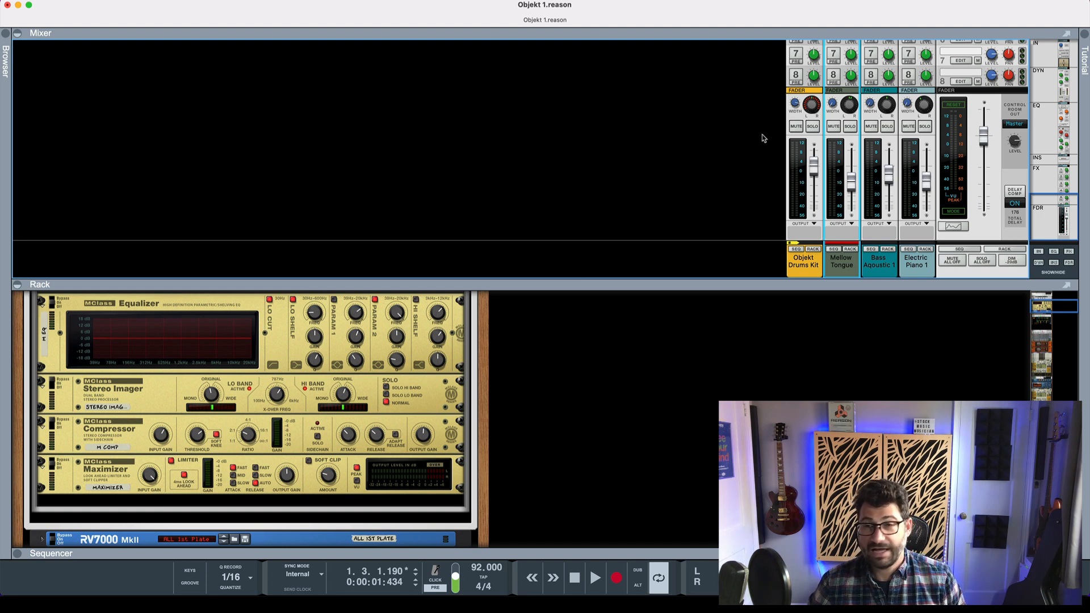
Play Objekt 1 and solo Objekt Drums Kit, Mellow Tongue, Bass Aqoustic 1 and Electric Piano 1 one at a time
{"action": "left_click", "coordinate": [595, 578]}
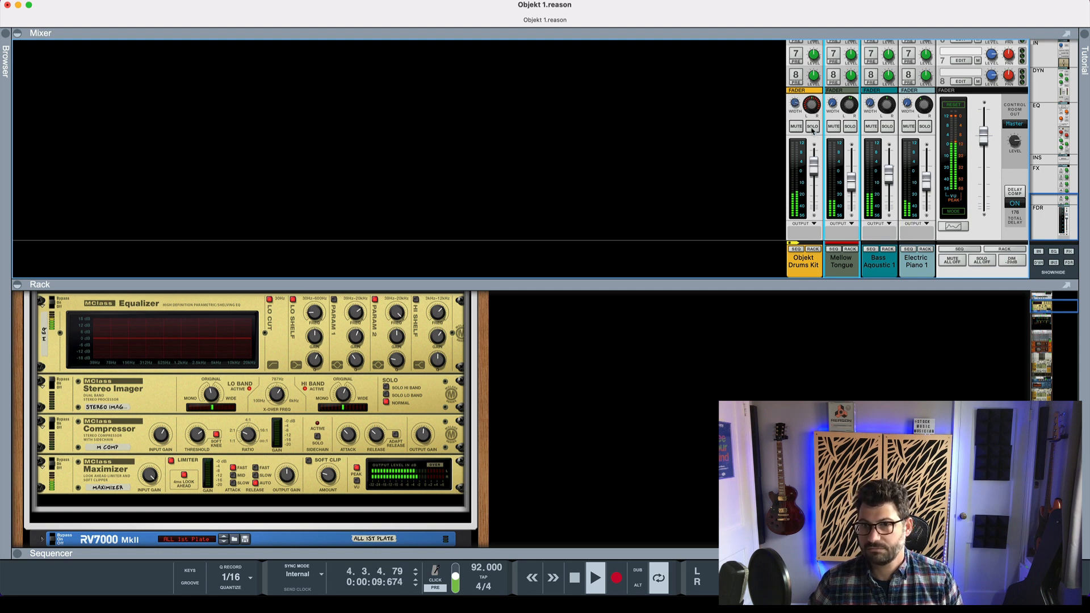
{"action": "left_click", "coordinate": [812, 127]}
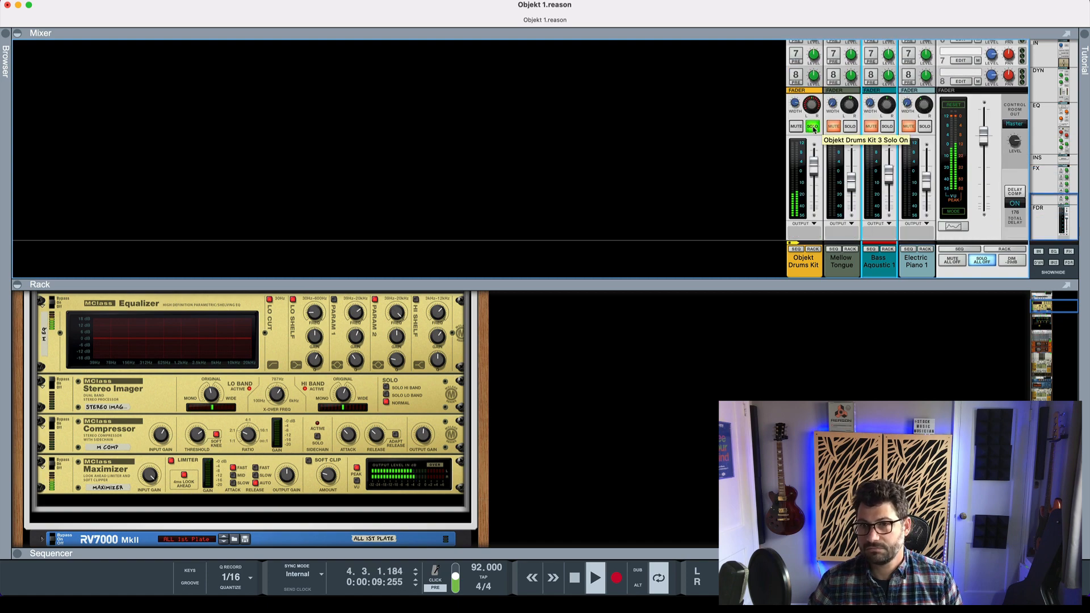
{"action": "left_click", "coordinate": [849, 126]}
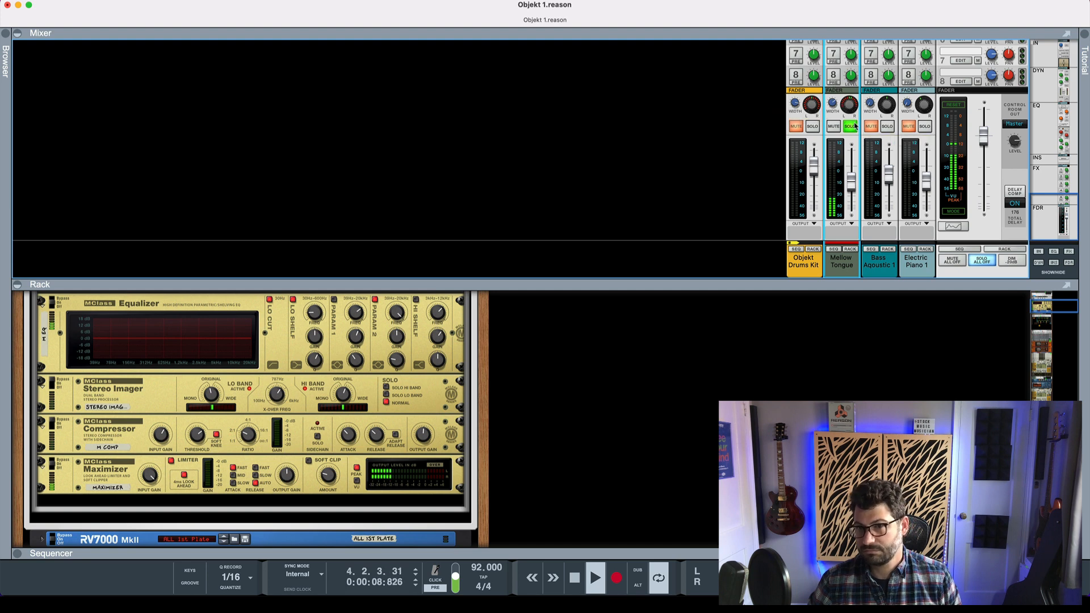
{"action": "left_click", "coordinate": [888, 126]}
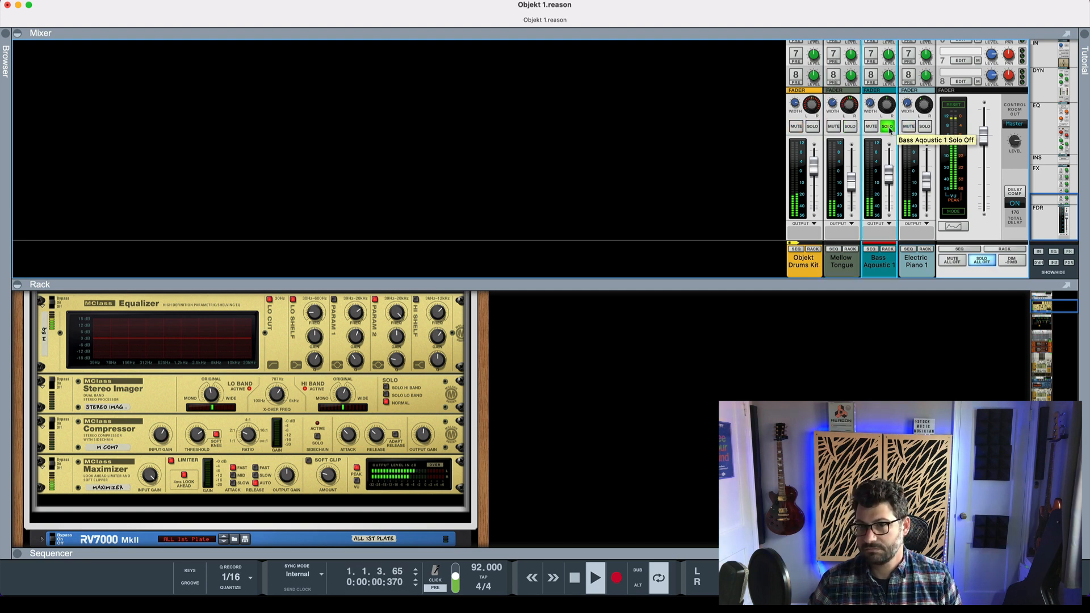
{"action": "left_click", "coordinate": [887, 127]}
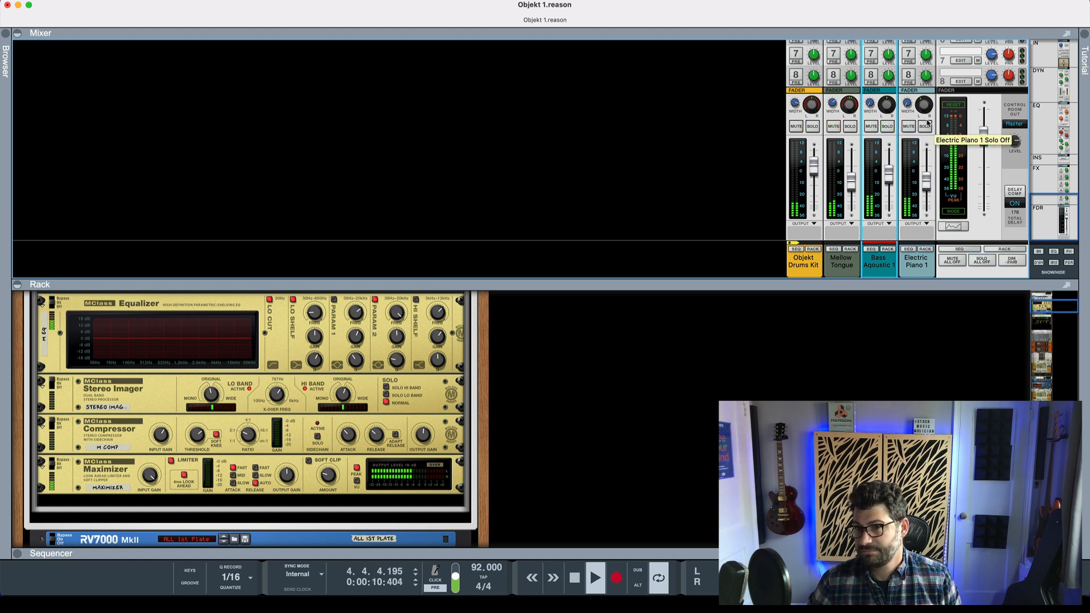
{"action": "left_click", "coordinate": [926, 126]}
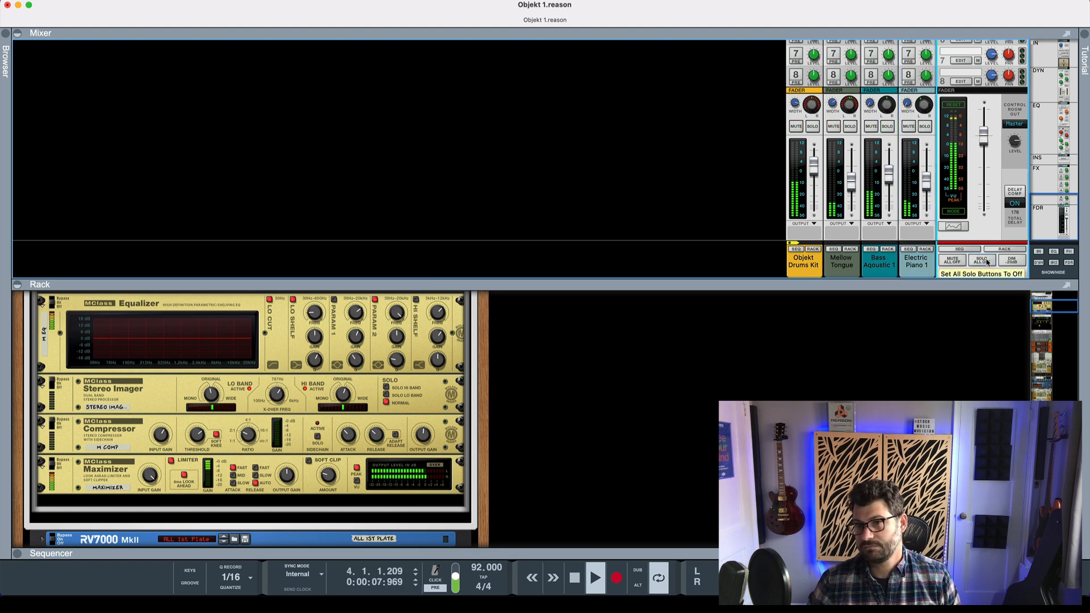
Clear every solo so all Objekt 1 tracks play together again
{"action": "left_click", "coordinate": [982, 260]}
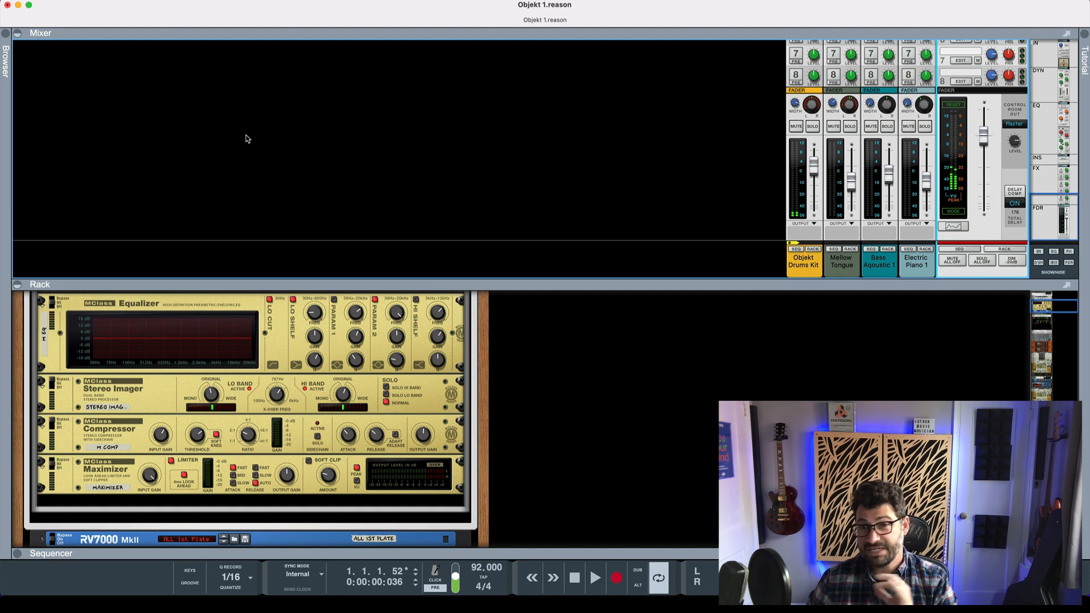
{"action": "mouse_move", "coordinate": [335, 108]}
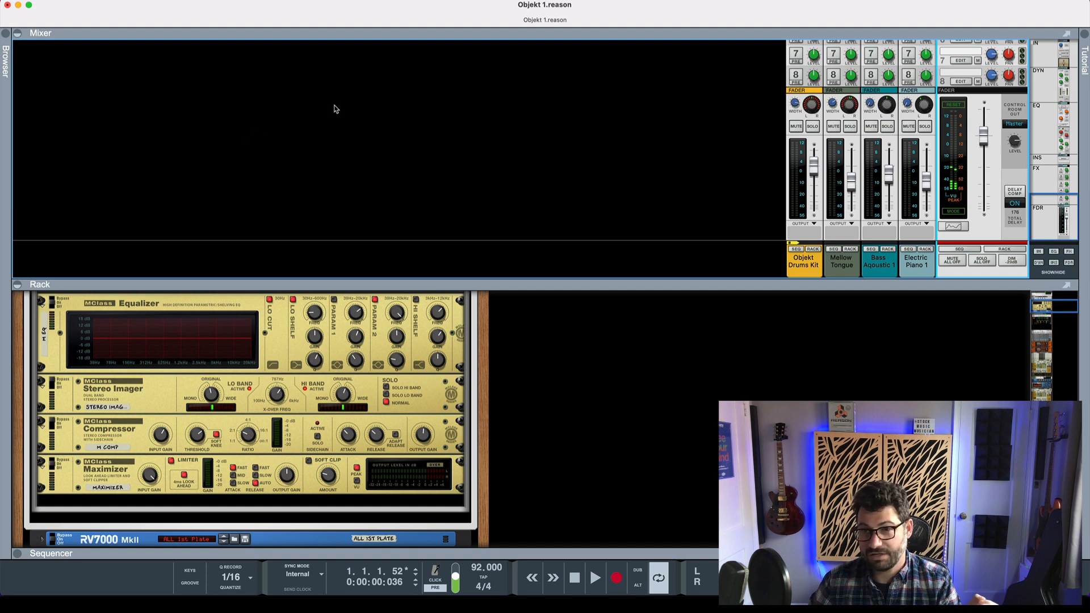
{"action": "mouse_move", "coordinate": [388, 100]}
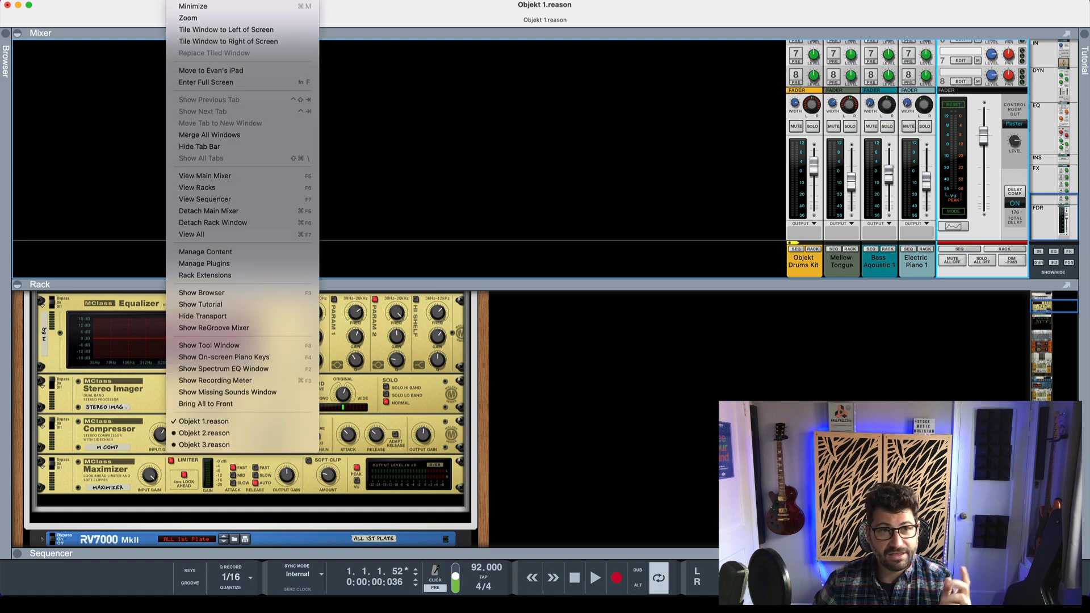
Bring the Objekt 2 song to the front and start it playing
{"action": "left_click", "coordinate": [203, 432]}
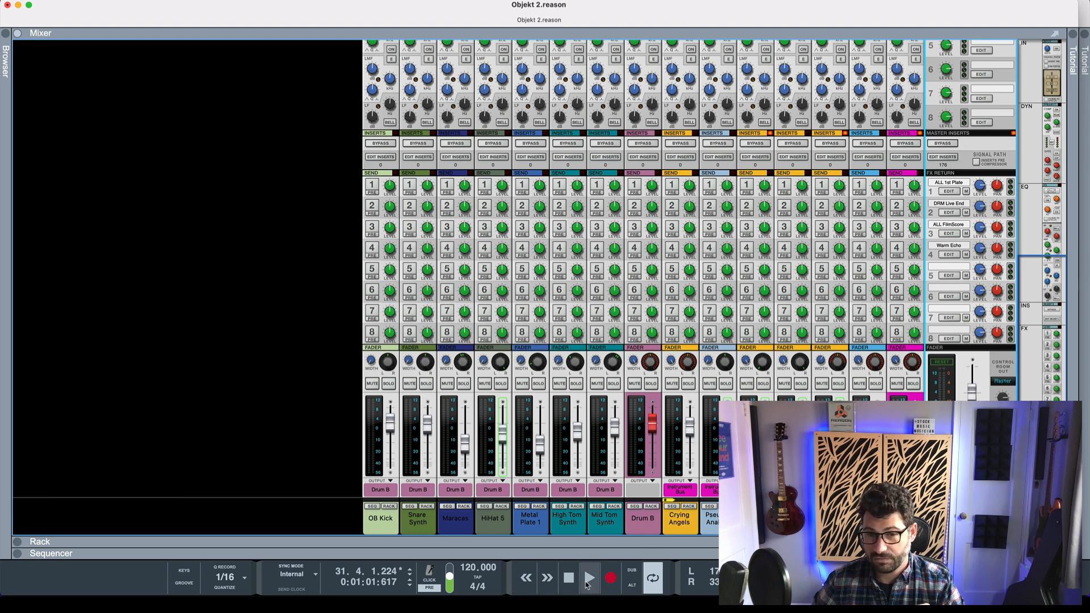
{"action": "left_click", "coordinate": [589, 578]}
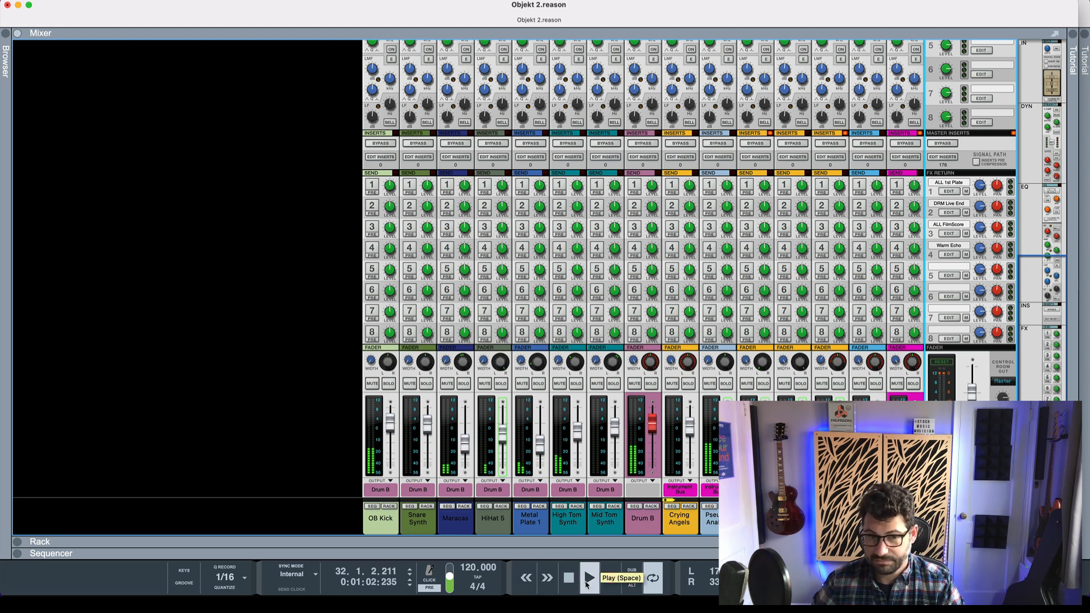
{"action": "left_click", "coordinate": [589, 578]}
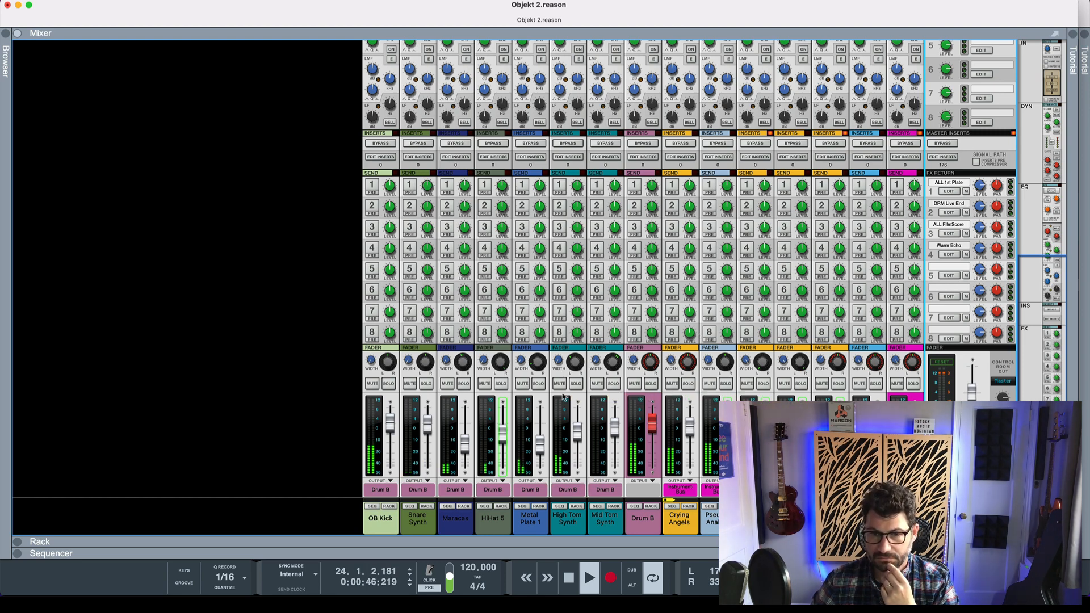
Audition the Crying Angels marimba alone, then move the solo to Pseudo Analog Bass
{"action": "left_click", "coordinate": [687, 384]}
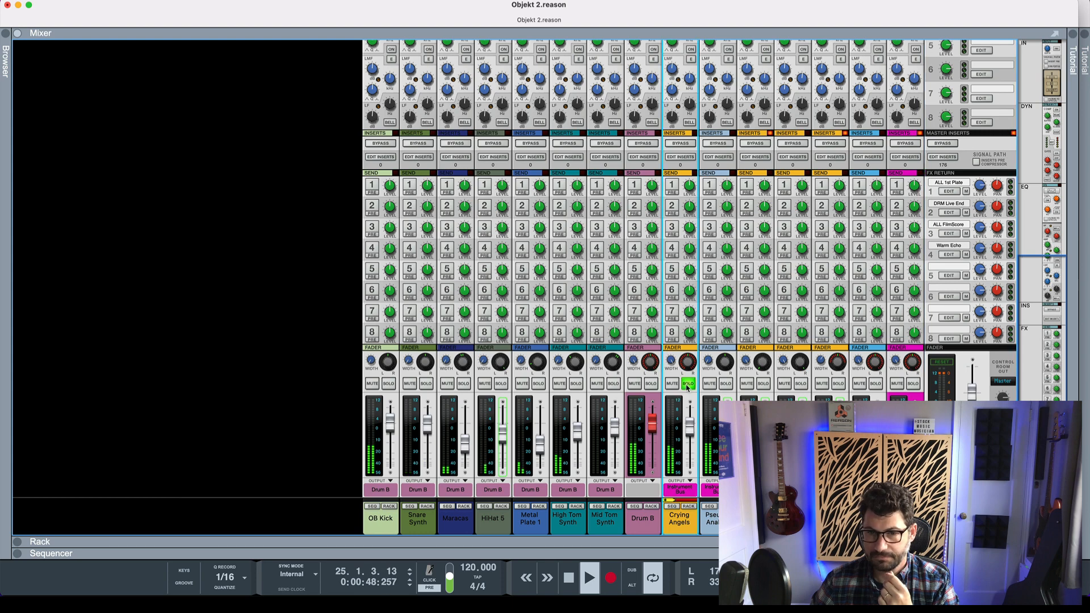
{"action": "left_click", "coordinate": [688, 384]}
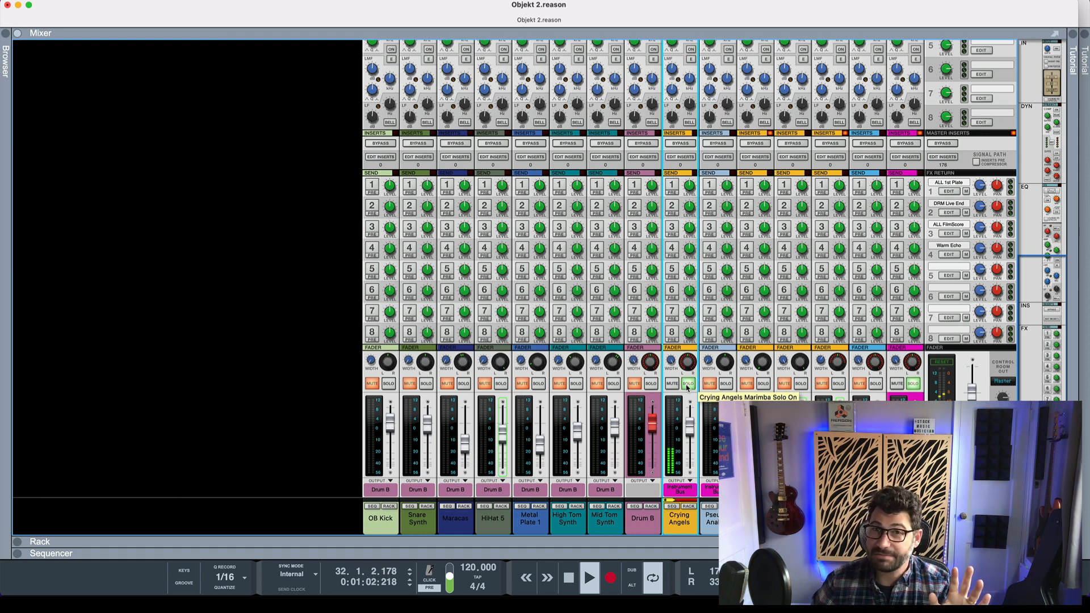
{"action": "left_click", "coordinate": [725, 383]}
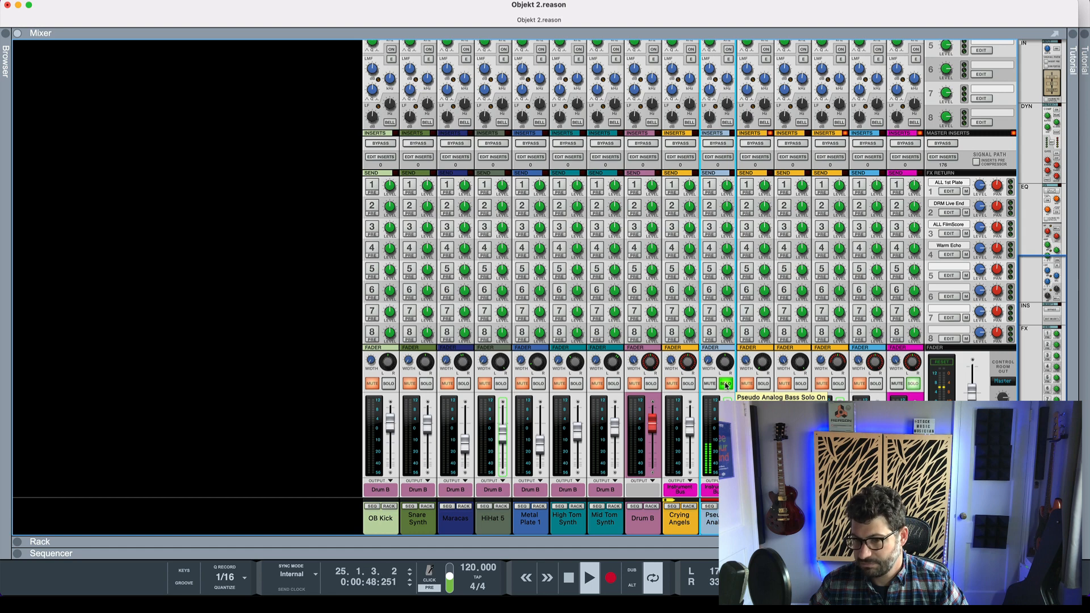
Audition Dusty Old Carpet and Hammered Dulcimer alone, then switch the solos off
{"action": "left_click", "coordinate": [728, 383]}
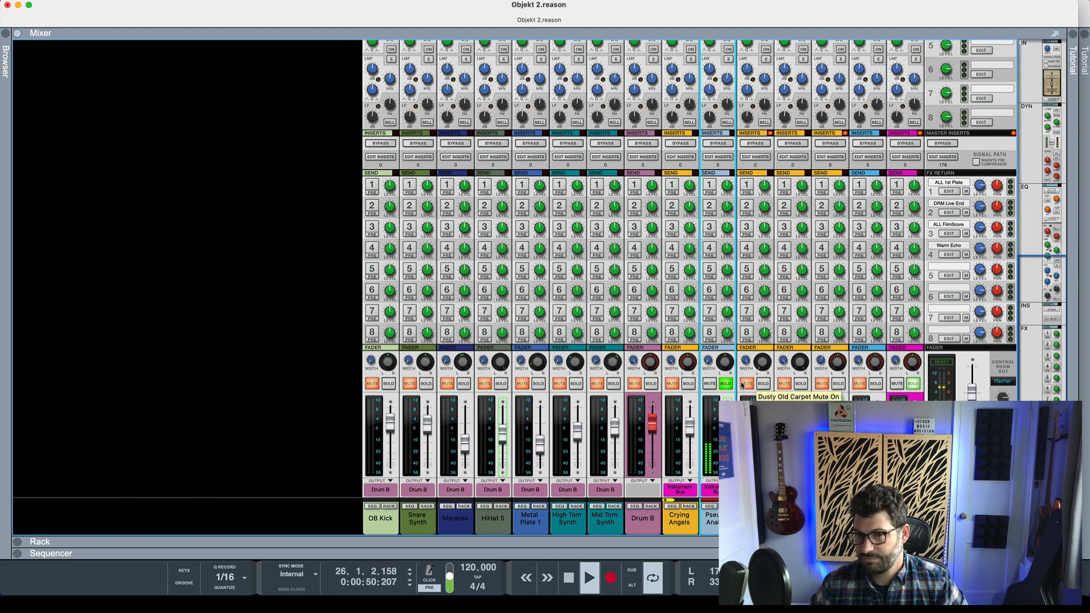
{"action": "left_click", "coordinate": [762, 383]}
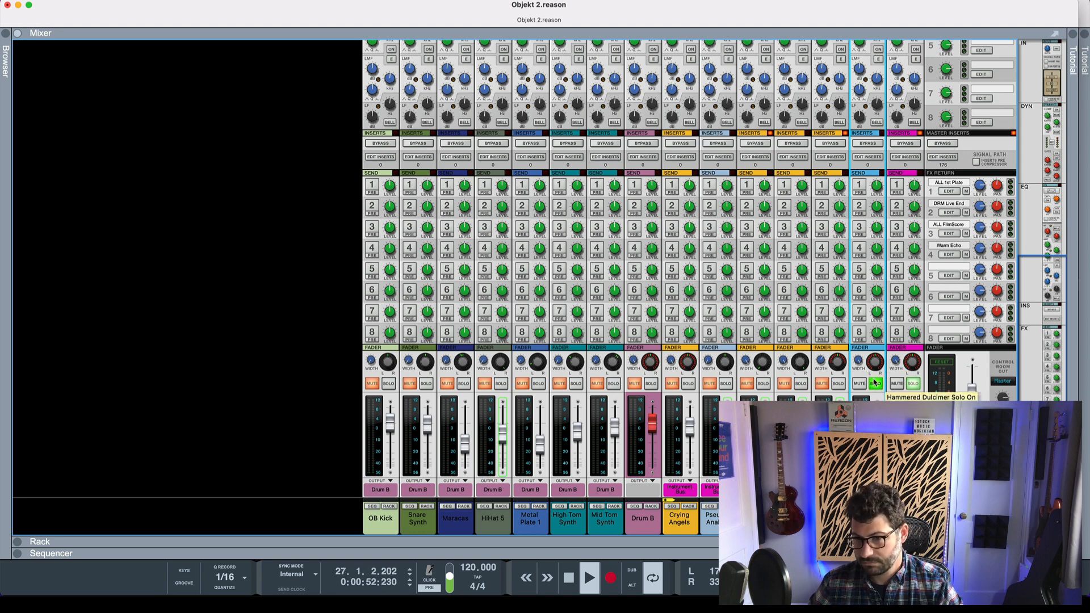
{"action": "left_click", "coordinate": [873, 384]}
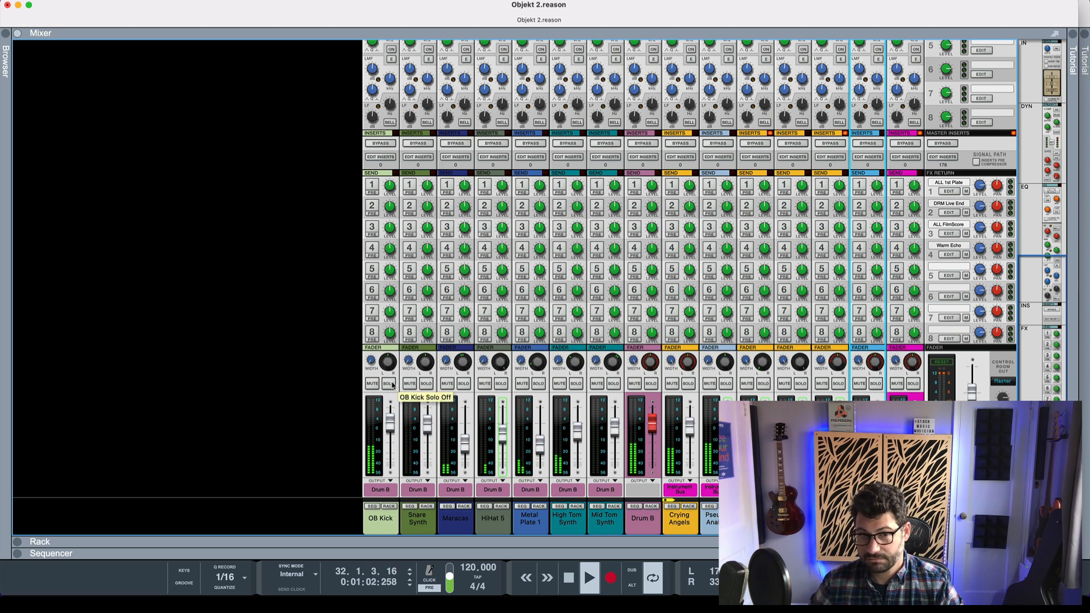
Solo the OB Kick and Snare Synth drum tracks of Objekt 2 in turn
{"action": "left_click", "coordinate": [389, 383]}
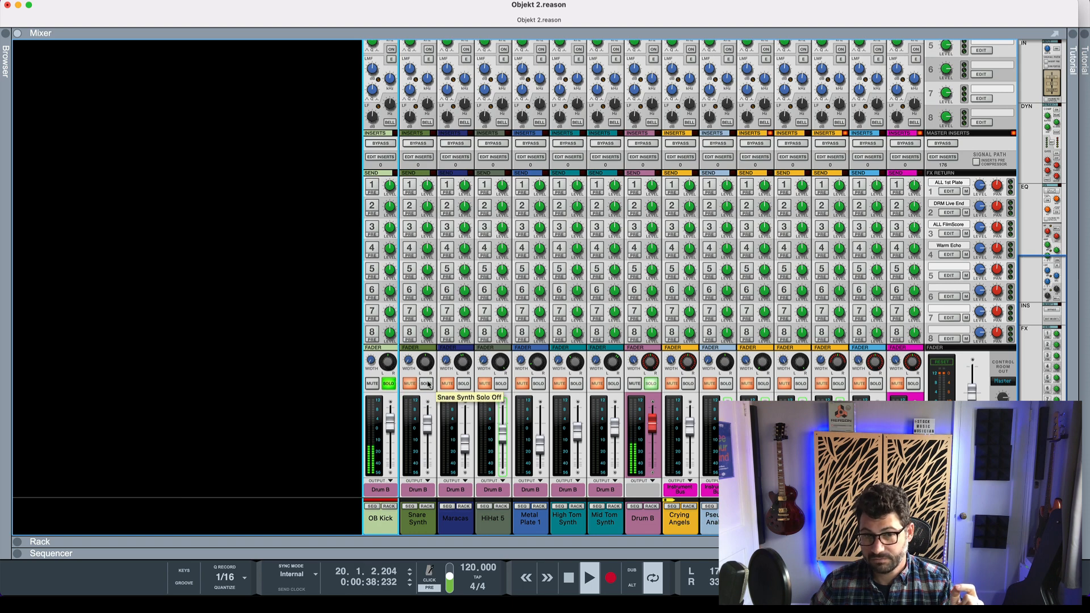
{"action": "left_click", "coordinate": [425, 383]}
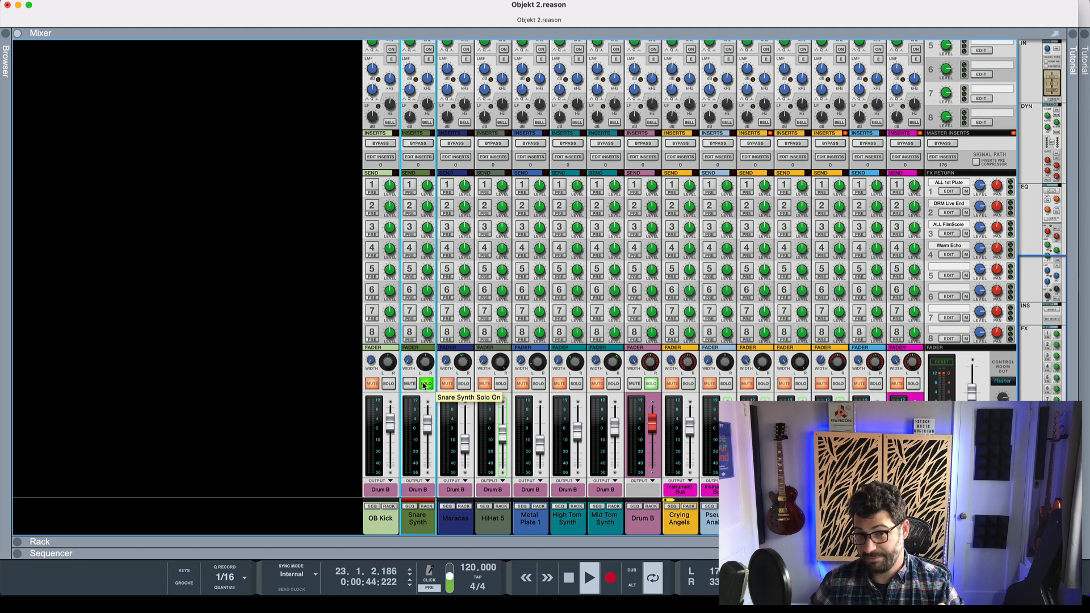
{"action": "left_click", "coordinate": [427, 383]}
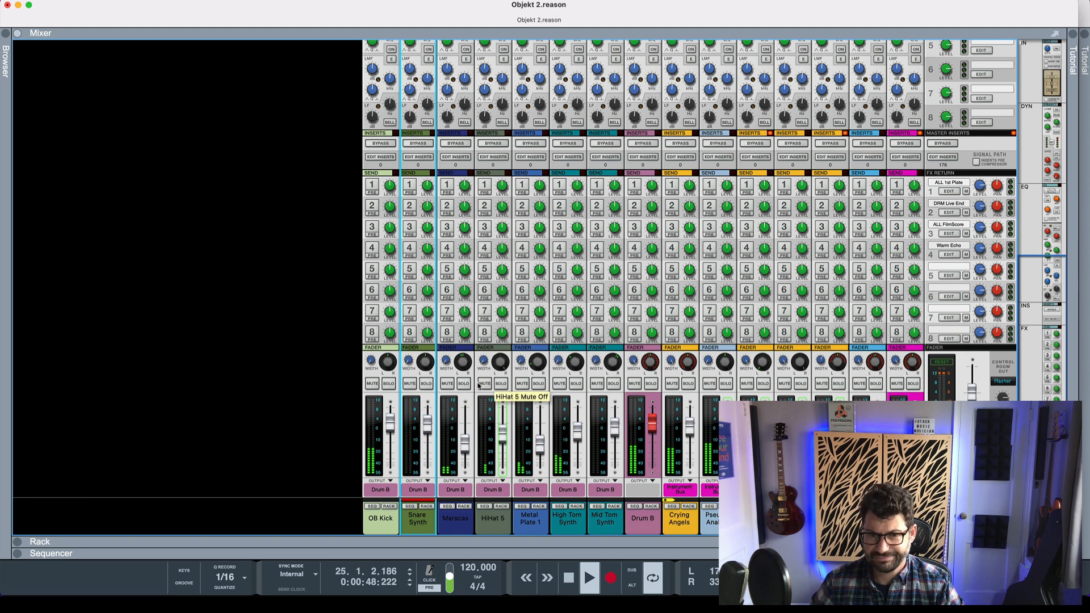
{"action": "left_click", "coordinate": [464, 383]}
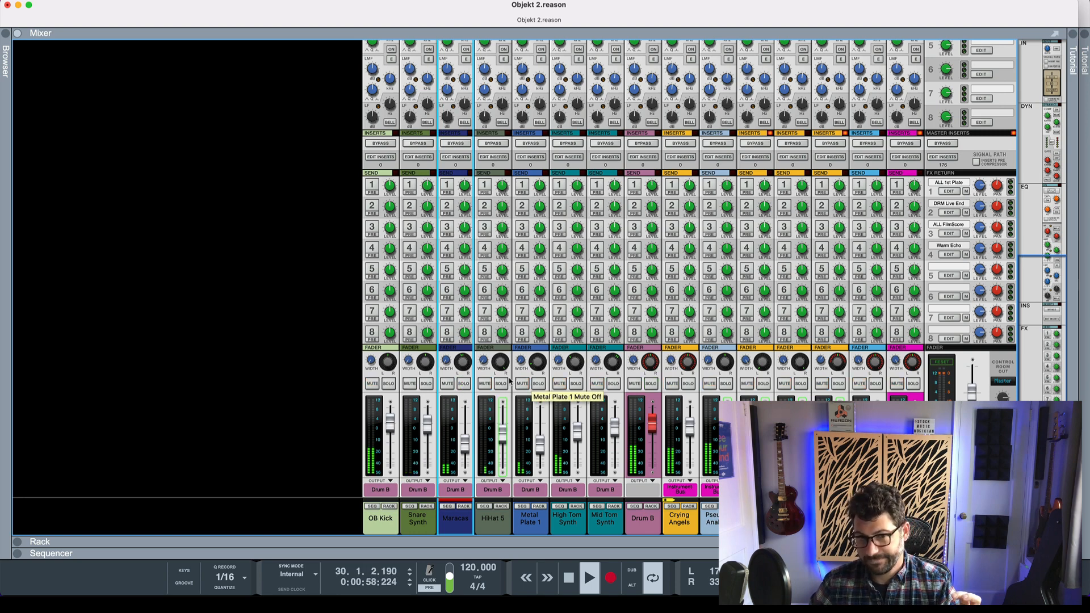
Solo HiHat 5, Metal Plate 1 and Mid Tom Synth in turn, ending with none soloed
{"action": "left_click", "coordinate": [500, 383]}
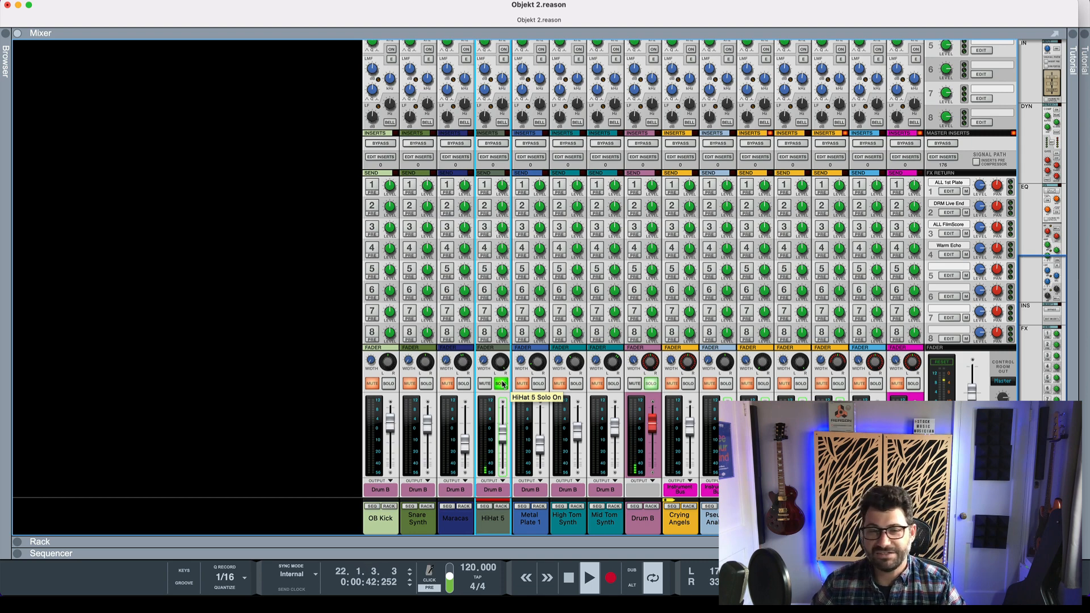
{"action": "left_click", "coordinate": [499, 383]}
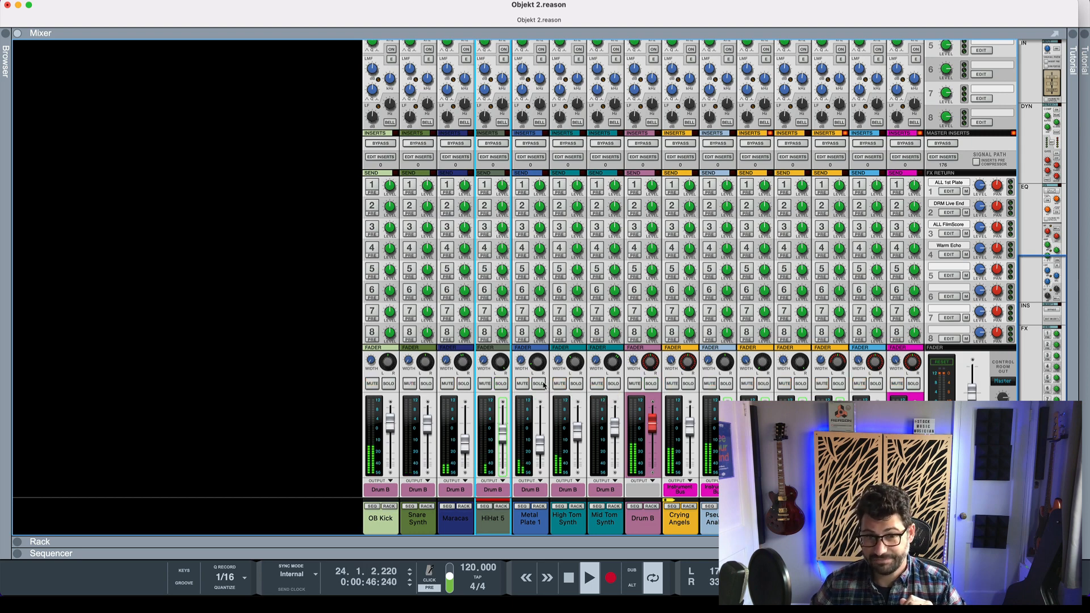
{"action": "left_click", "coordinate": [538, 383]}
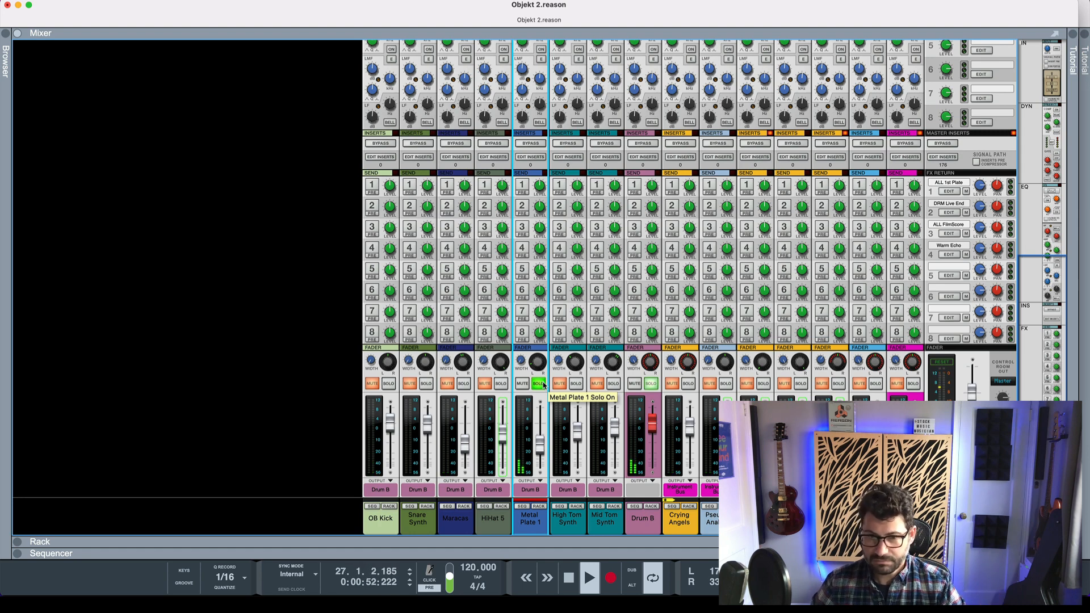
{"action": "left_click", "coordinate": [538, 384]}
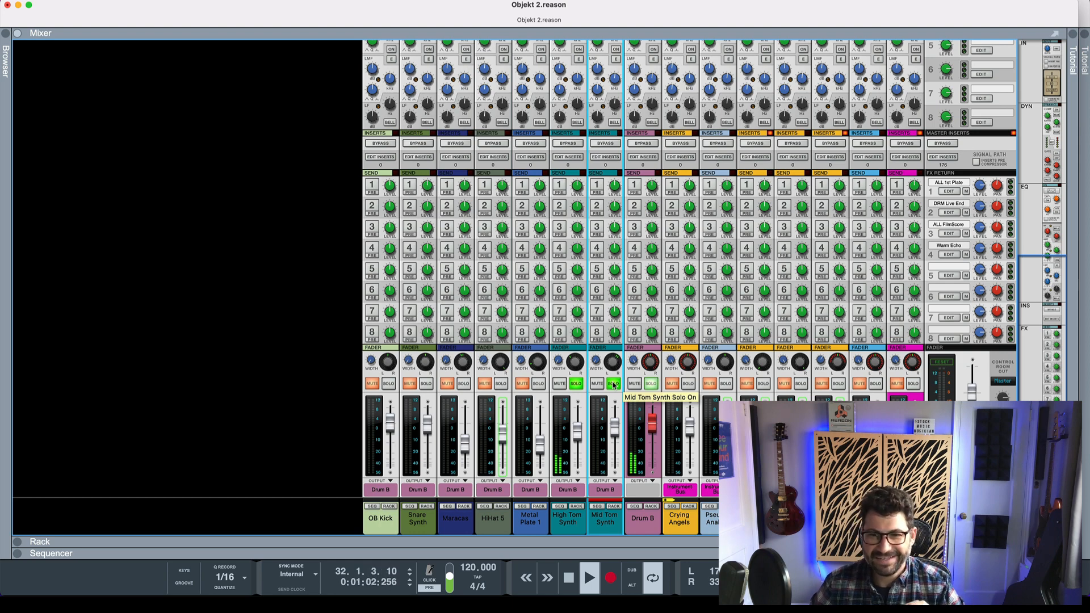
{"action": "left_click", "coordinate": [613, 384]}
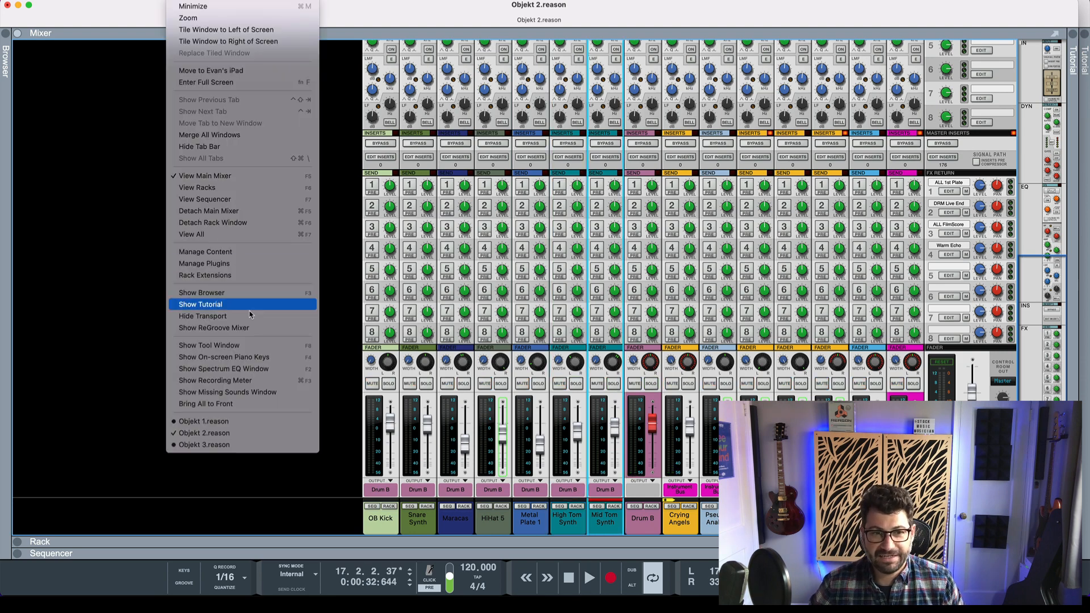
Switch to the Objekt 3 song and start it playing
{"action": "left_click", "coordinate": [205, 444]}
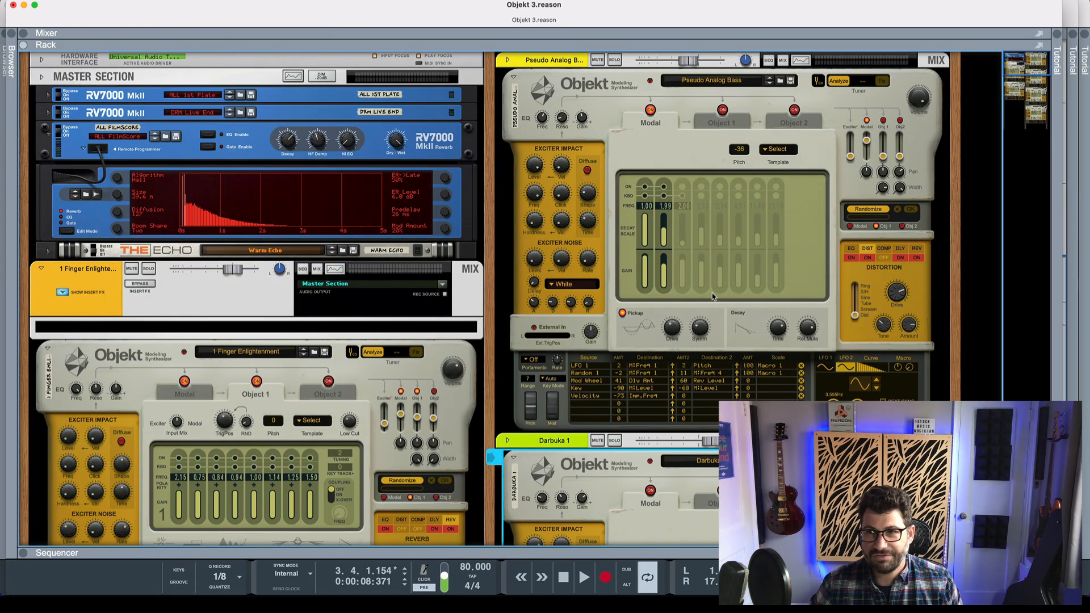
{"action": "mouse_move", "coordinate": [580, 542]}
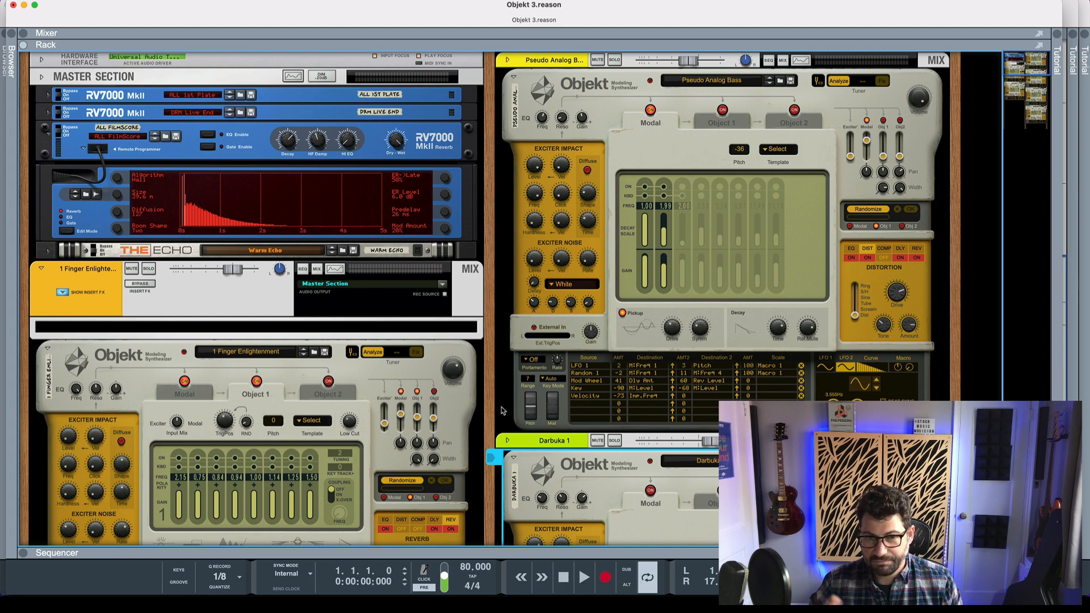
{"action": "left_click", "coordinate": [584, 577]}
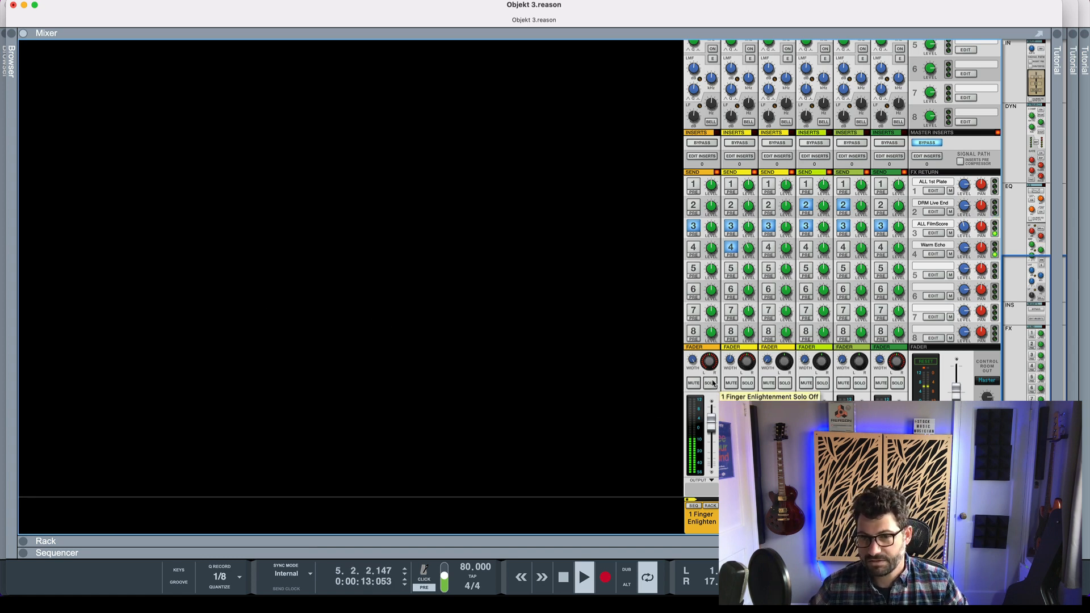
Solo 1 Finger Enlightenment, Pseudo Analog Bass and Darbuka 1 in turn, then unsolo them
{"action": "left_click", "coordinate": [710, 382]}
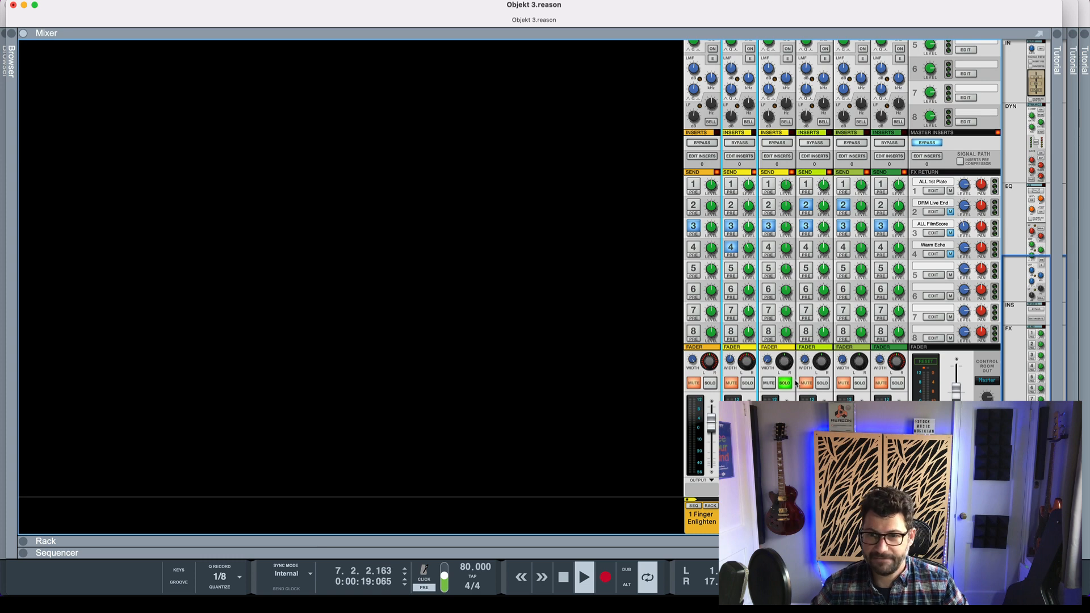
{"action": "left_click", "coordinate": [785, 383]}
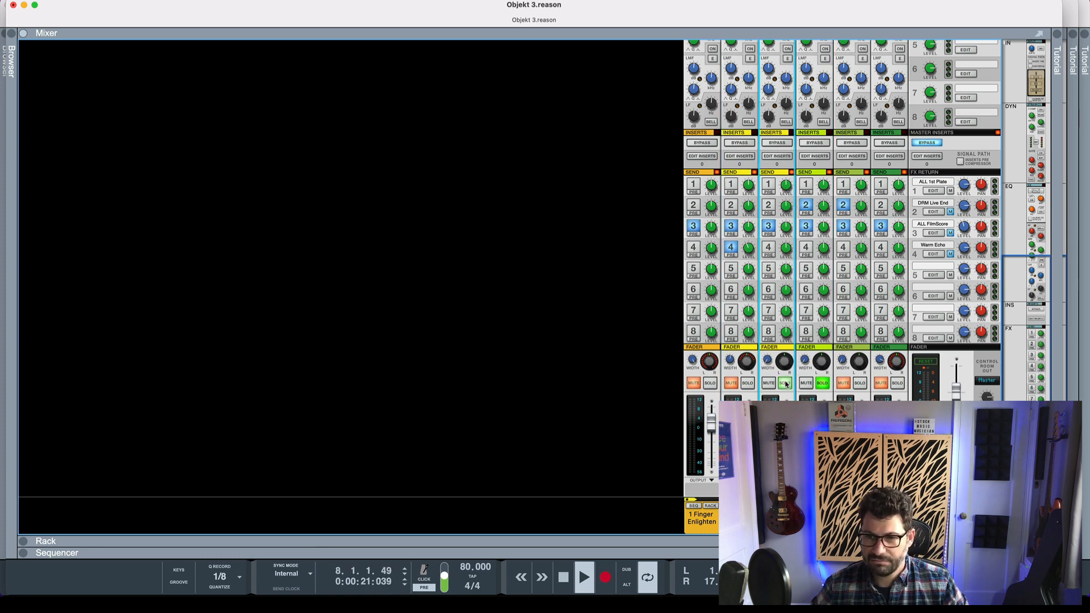
{"action": "left_click", "coordinate": [784, 383]}
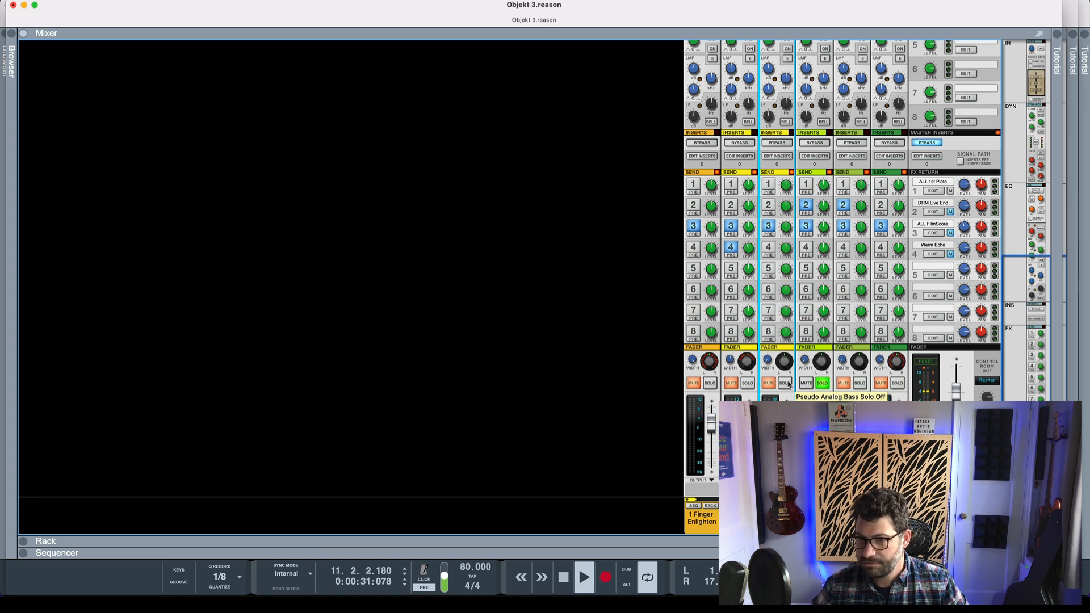
{"action": "left_click", "coordinate": [821, 382]}
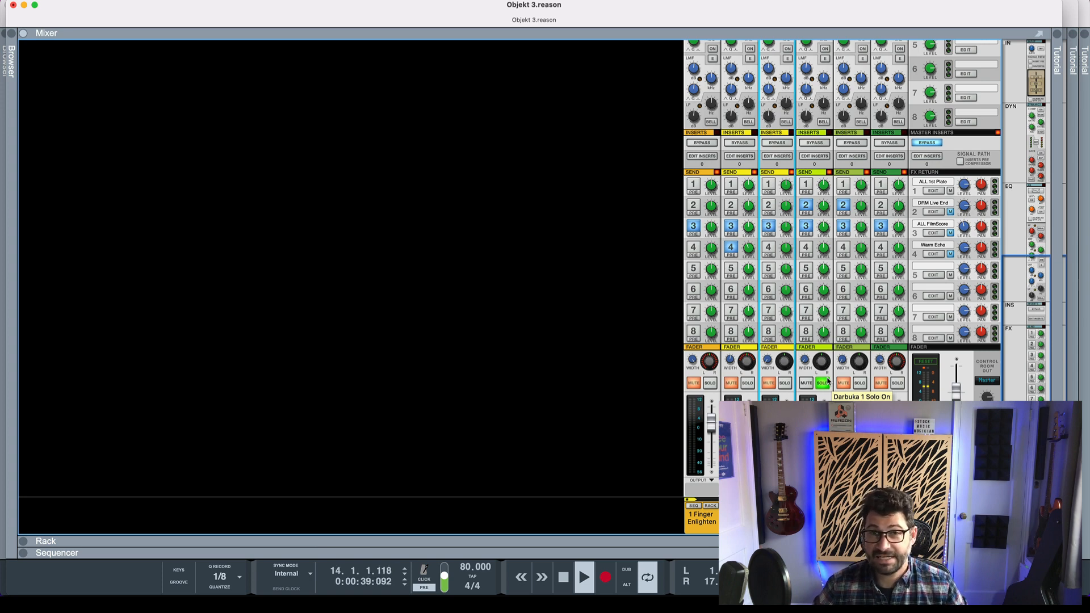
{"action": "left_click", "coordinate": [822, 382]}
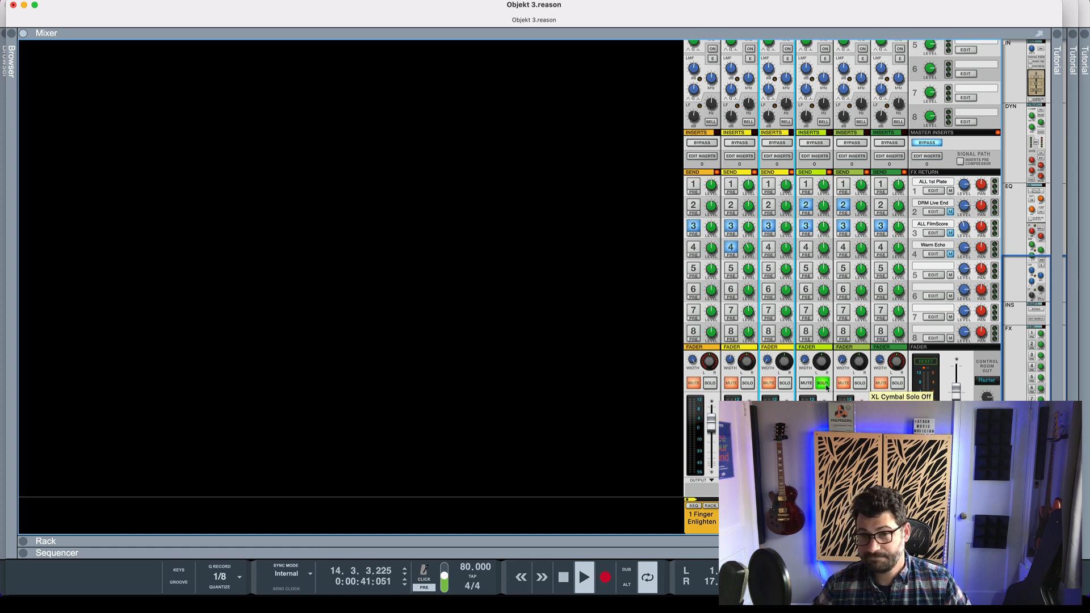
Solo the XL Cymbal and Windchimes tracks, then clear those solos
{"action": "left_click", "coordinate": [858, 382]}
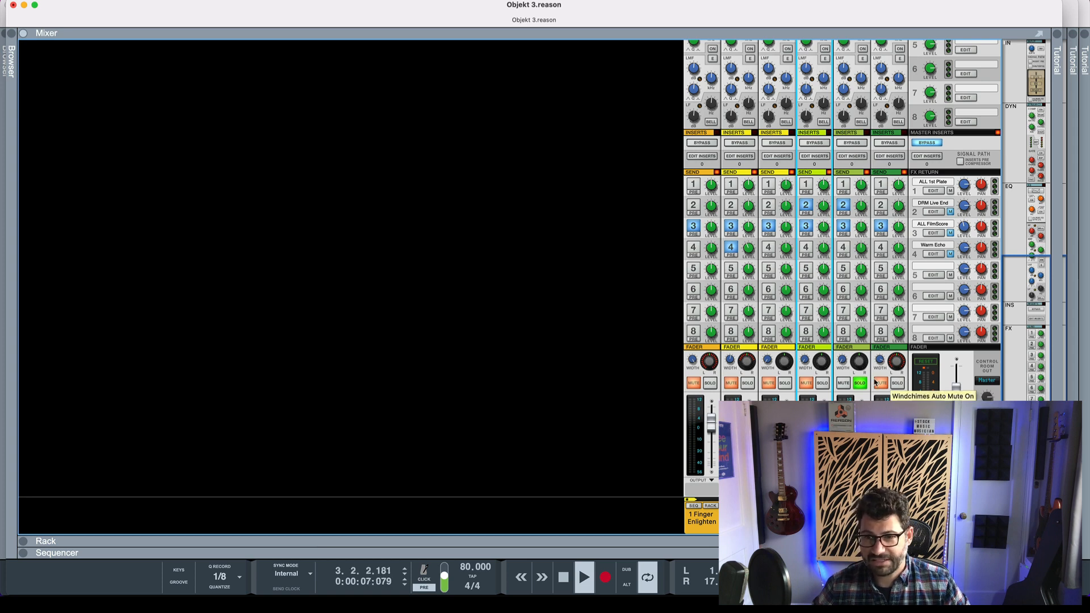
{"action": "left_click", "coordinate": [860, 382]}
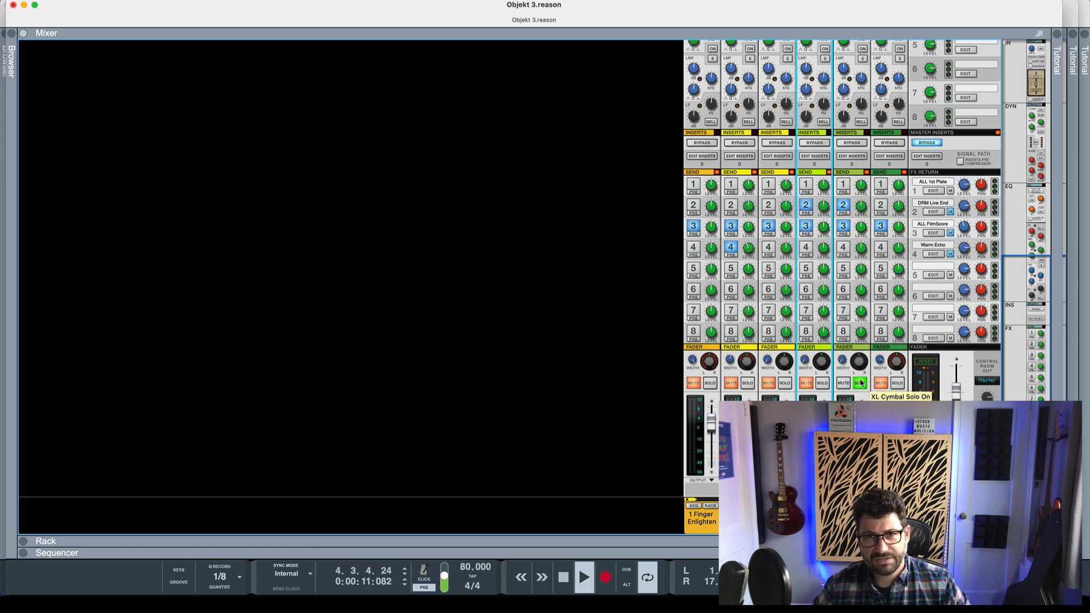
{"action": "left_click", "coordinate": [898, 382]}
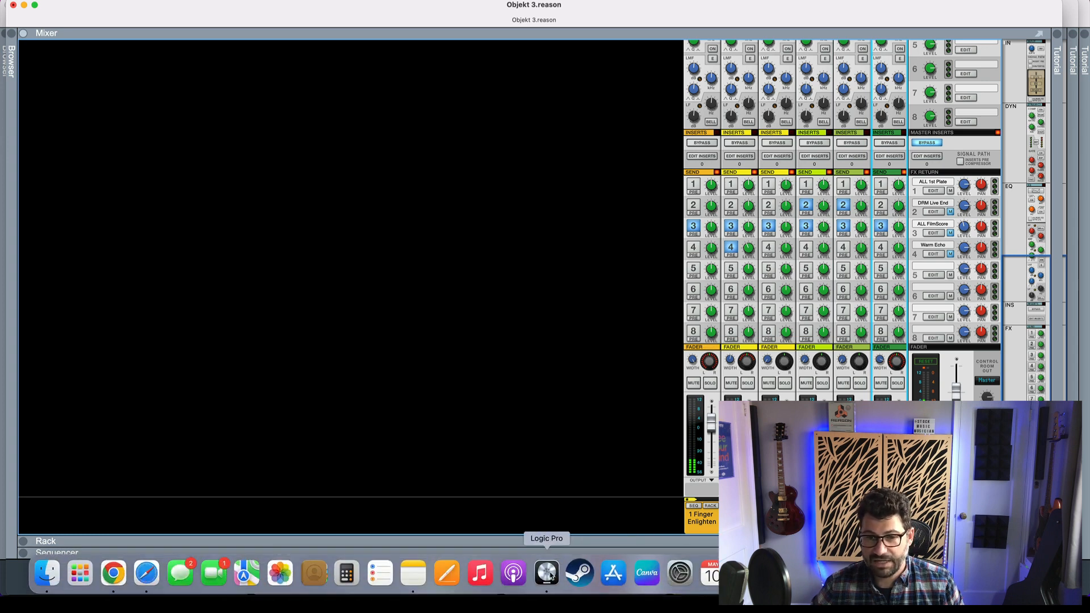
Switch to the Logic Pro Objekt 4 project, play it, solo the Bells track, then clear all solos
{"action": "left_click", "coordinate": [546, 572]}
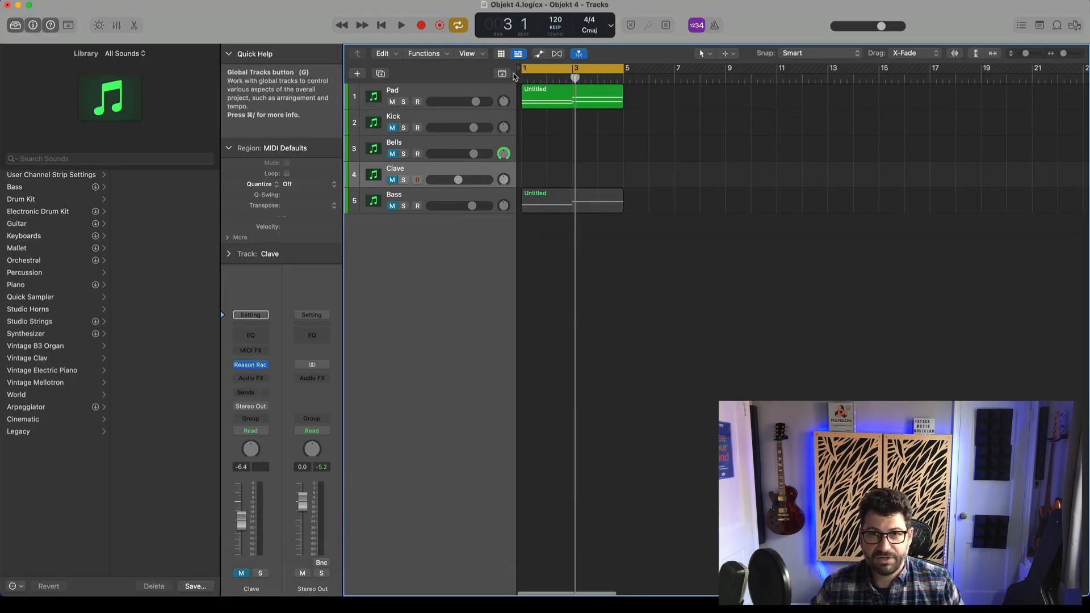
{"action": "left_click", "coordinate": [381, 26]}
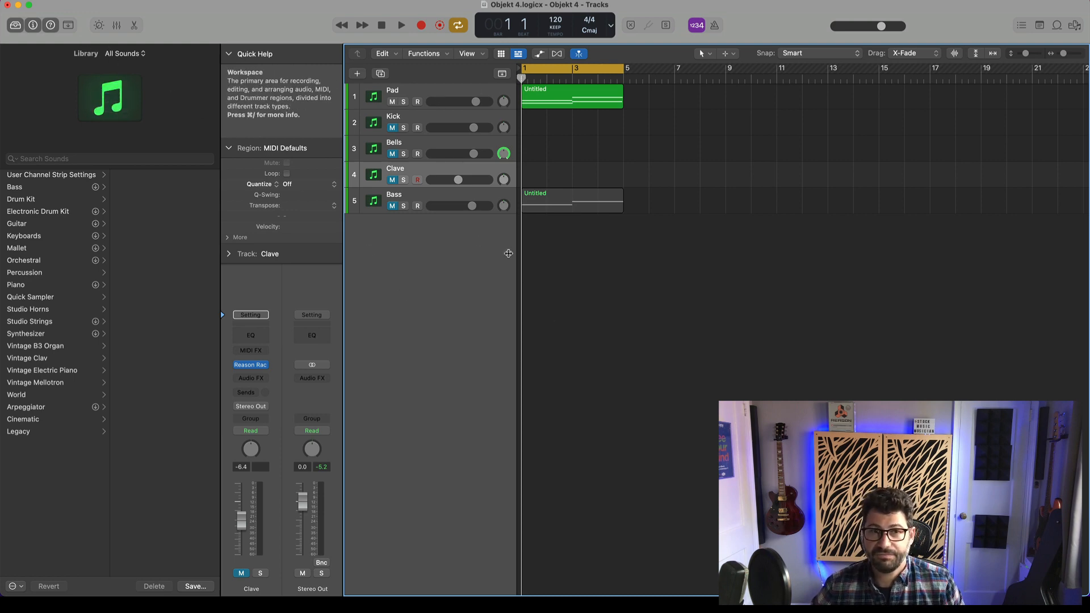
{"action": "mouse_move", "coordinate": [310, 315]}
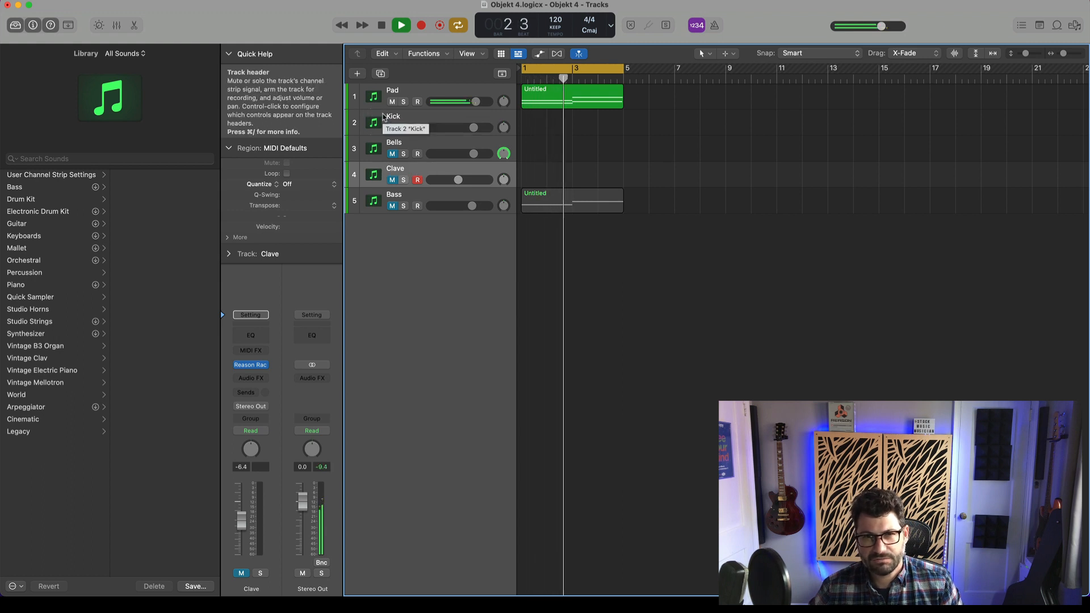
{"action": "mouse_move", "coordinate": [393, 128]}
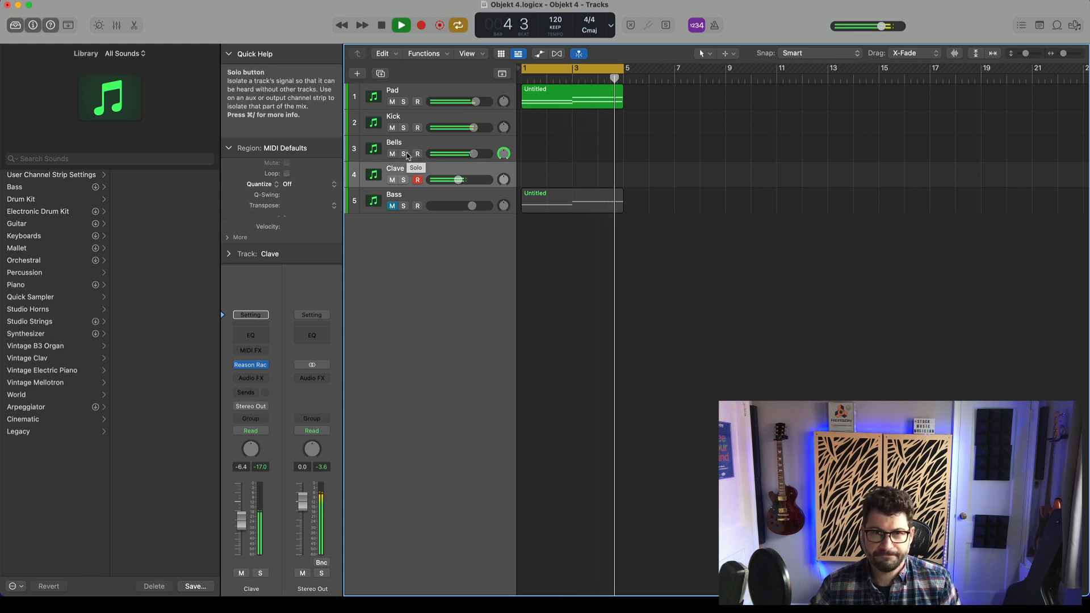
{"action": "left_click", "coordinate": [403, 154]}
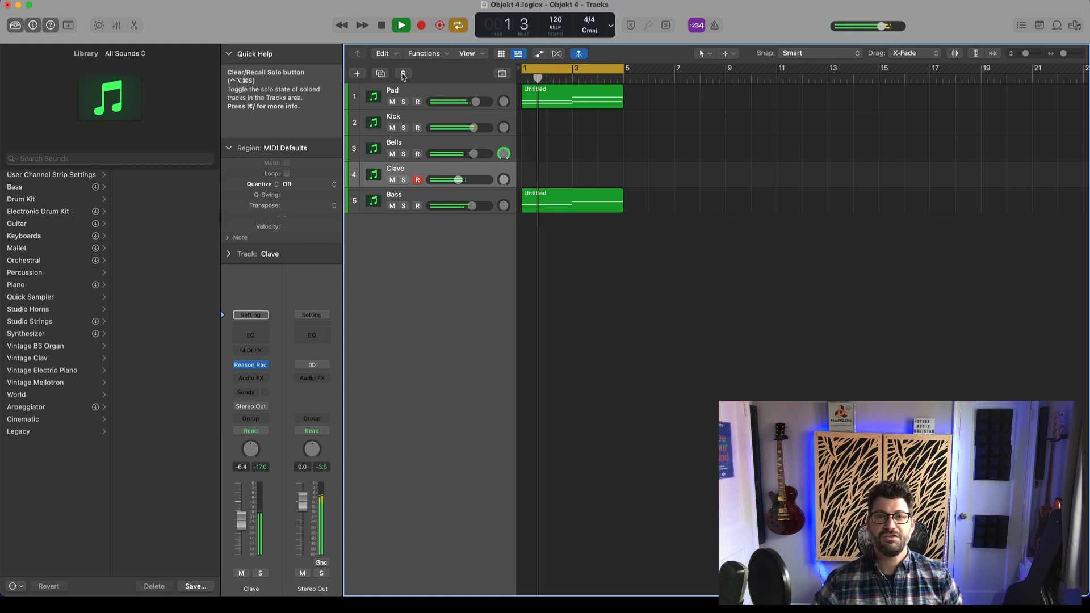
{"action": "left_click", "coordinate": [380, 25]}
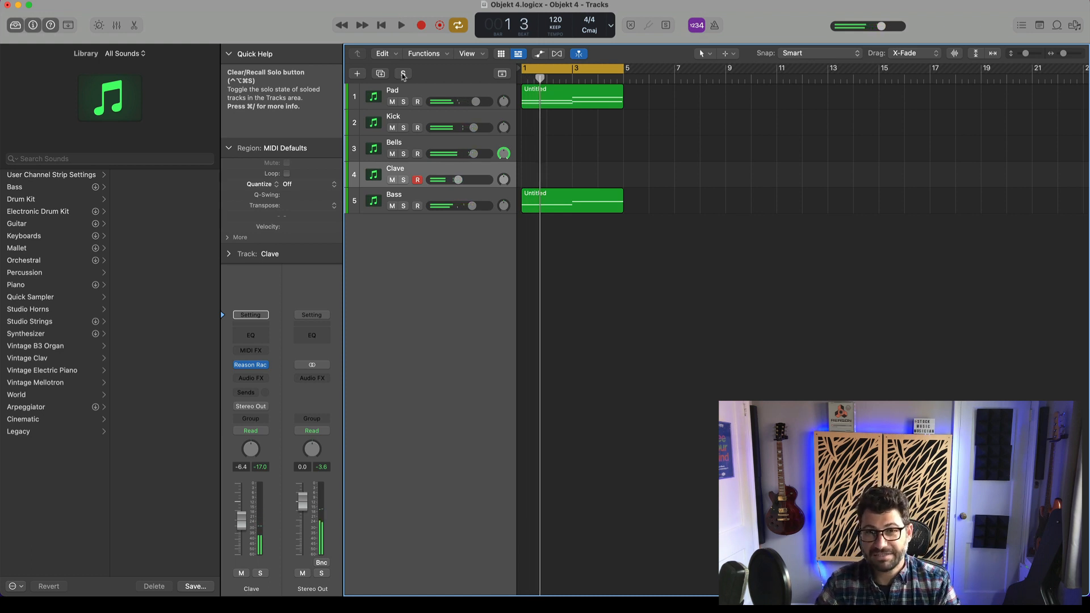